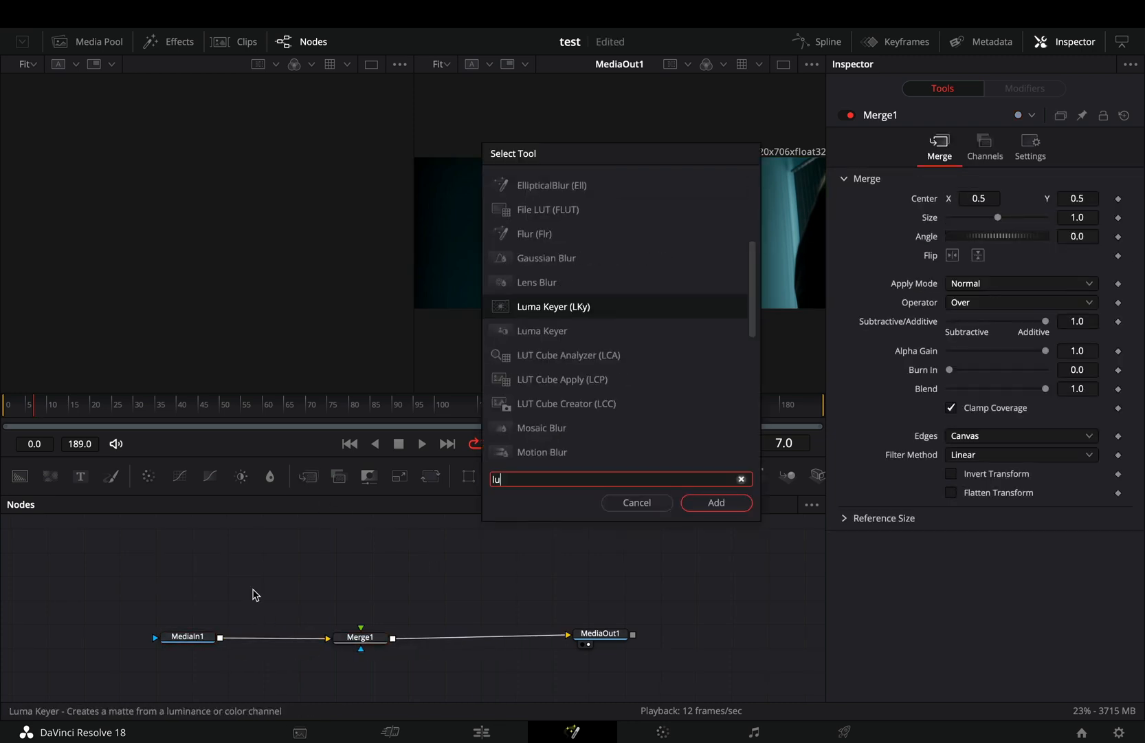
Add a Luma Keyer (LKy) node branching off MediaIn1.
click(715, 503)
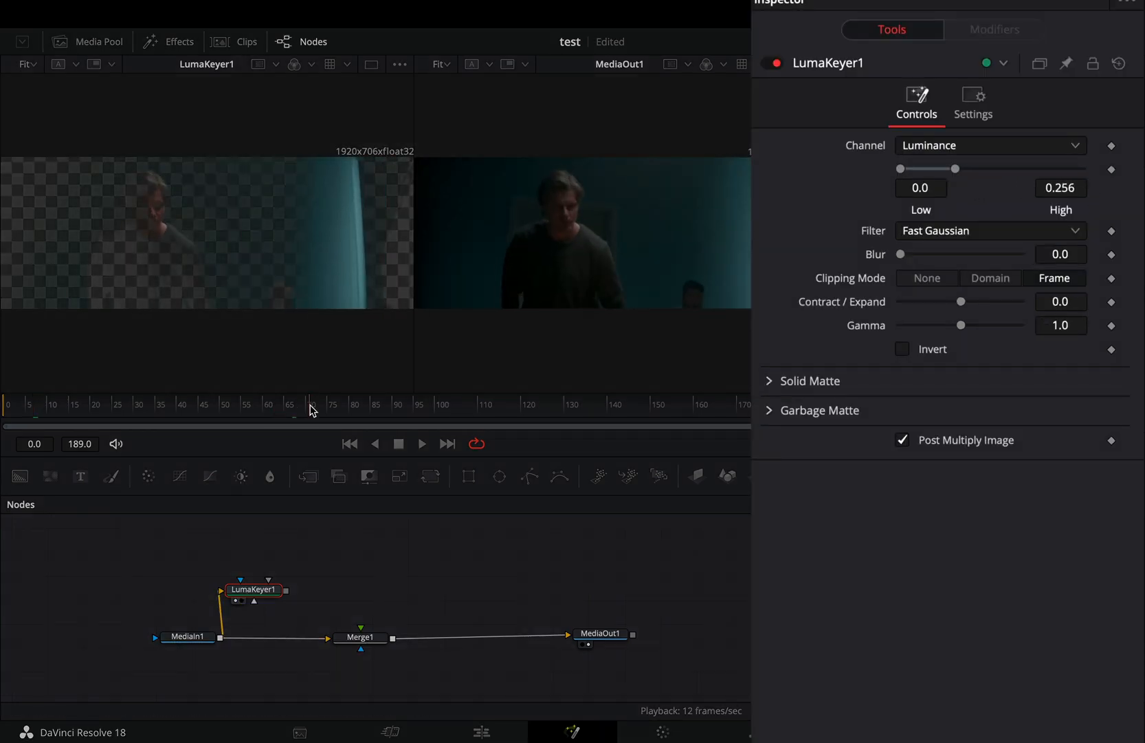
Lower LumaKeyer1's High threshold to 0.183, keeping Contract/Expand at 0.
drag(954, 169, 940, 170)
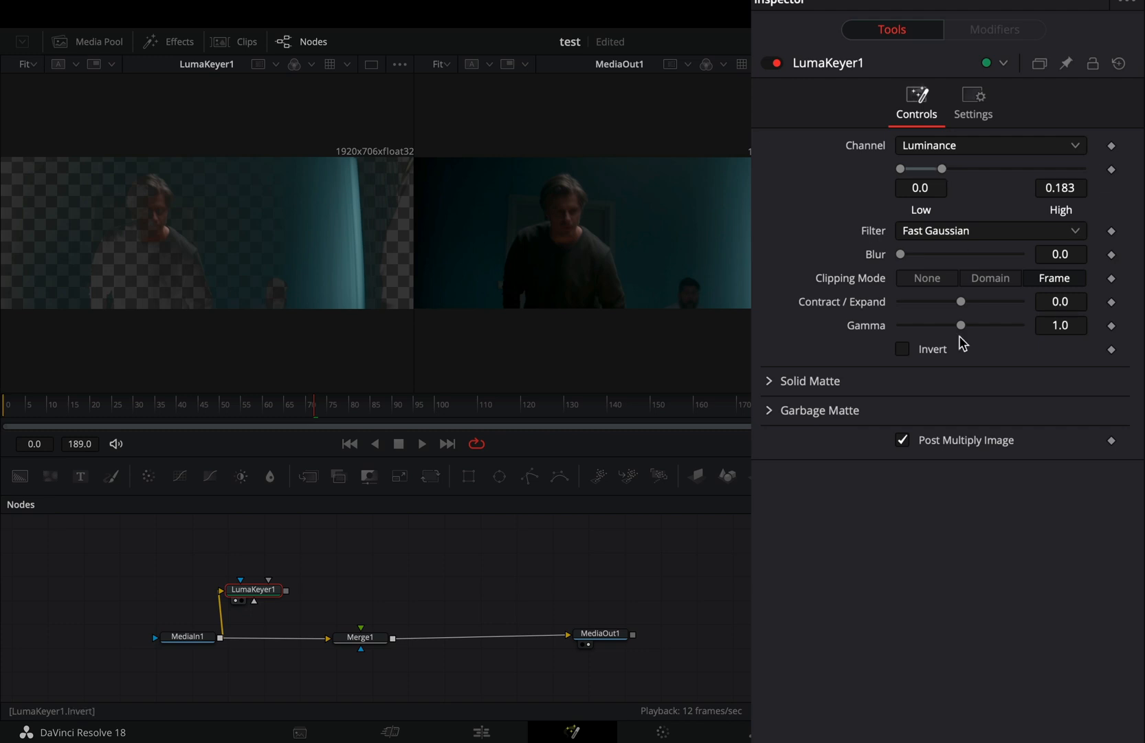
drag(962, 301, 951, 301)
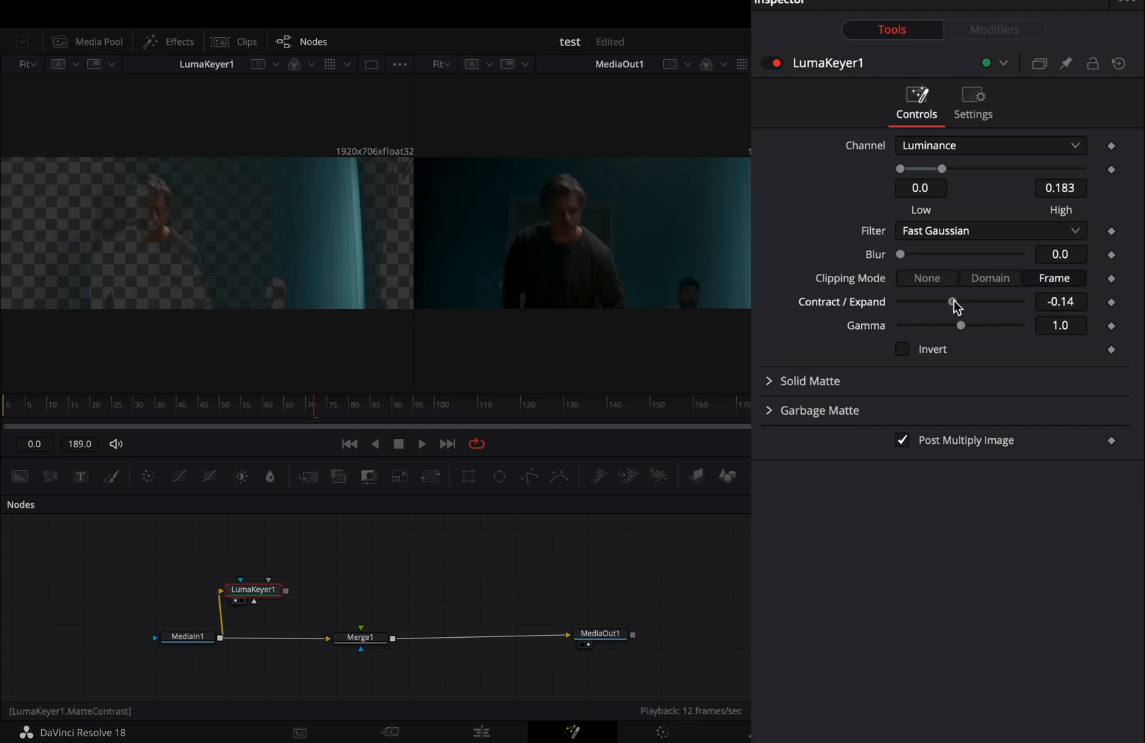
drag(952, 301, 962, 302)
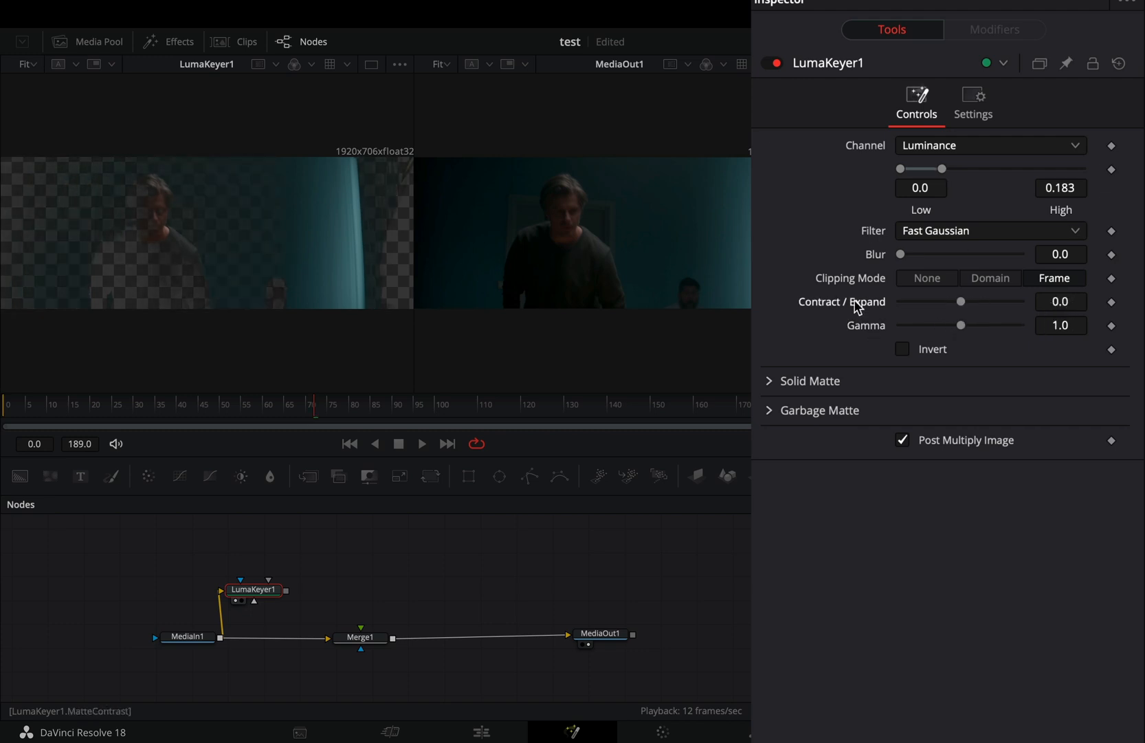
text(mt)
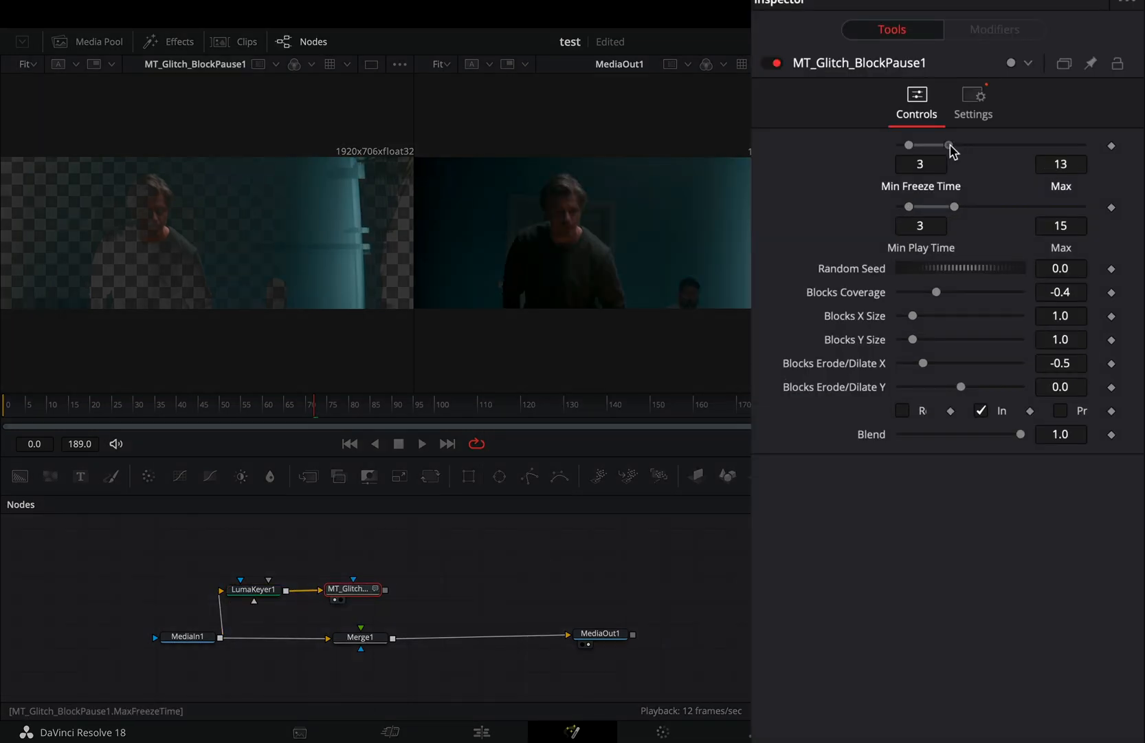
Set MT_Glitch_BlockPause1's Max Freeze Time and Max Play Time both to 8.
drag(953, 207, 935, 207)
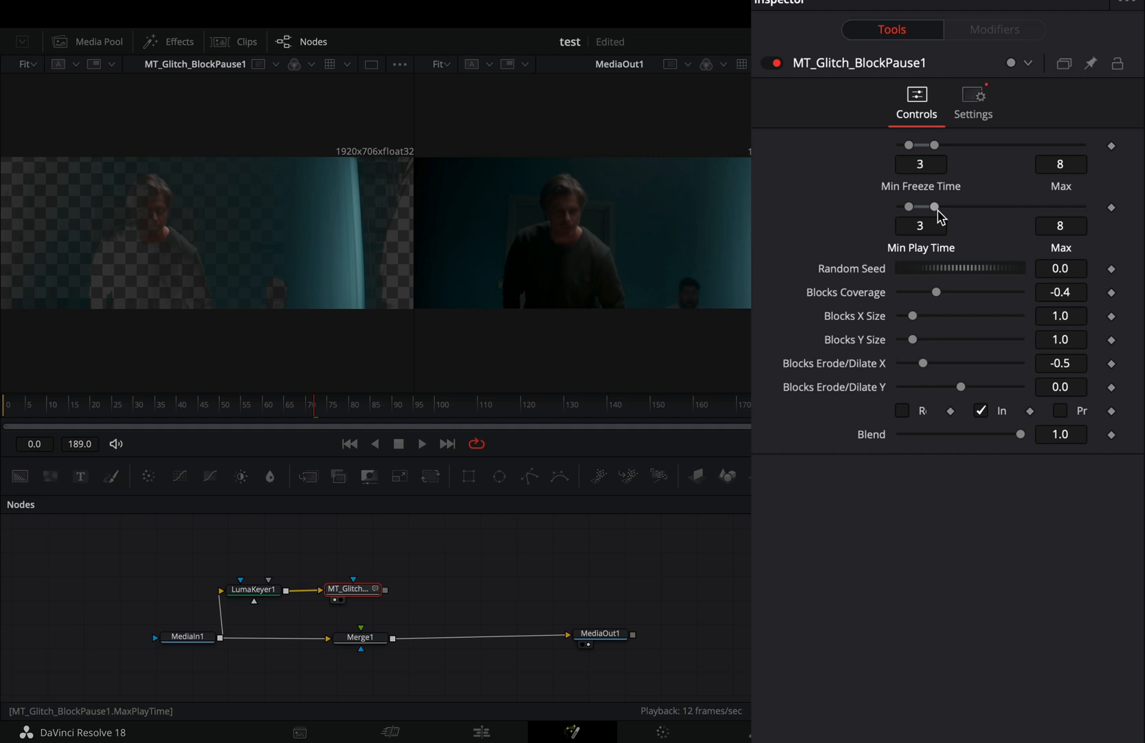
drag(955, 291, 941, 291)
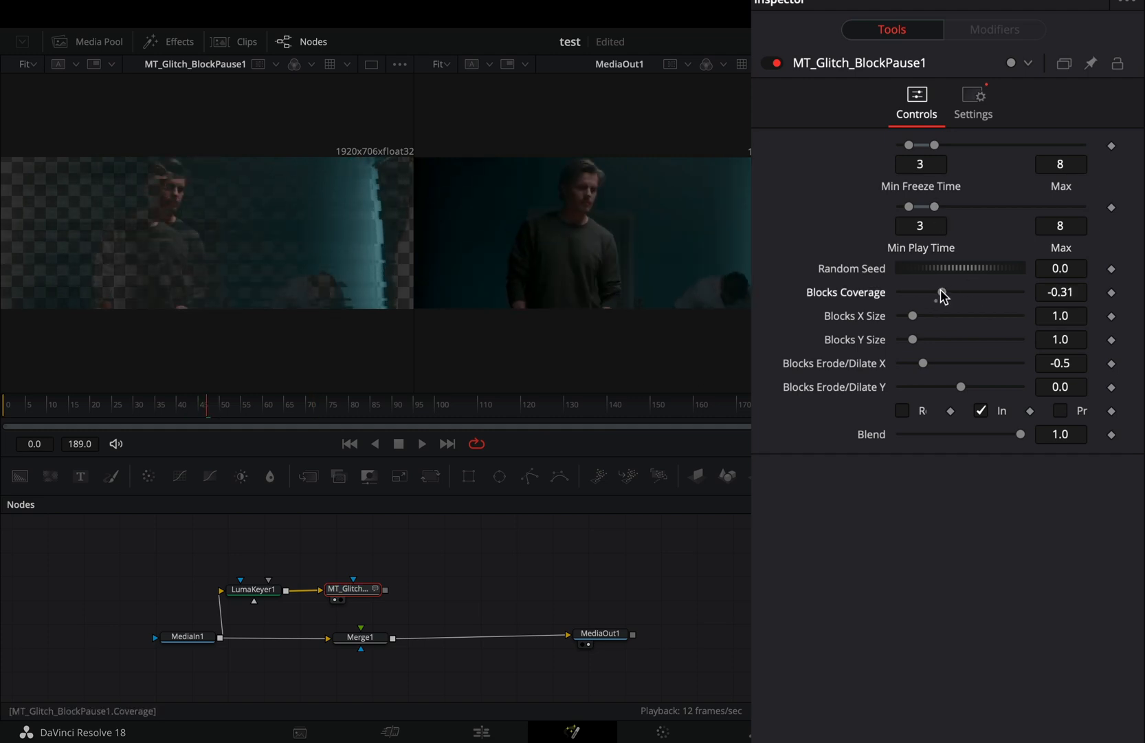